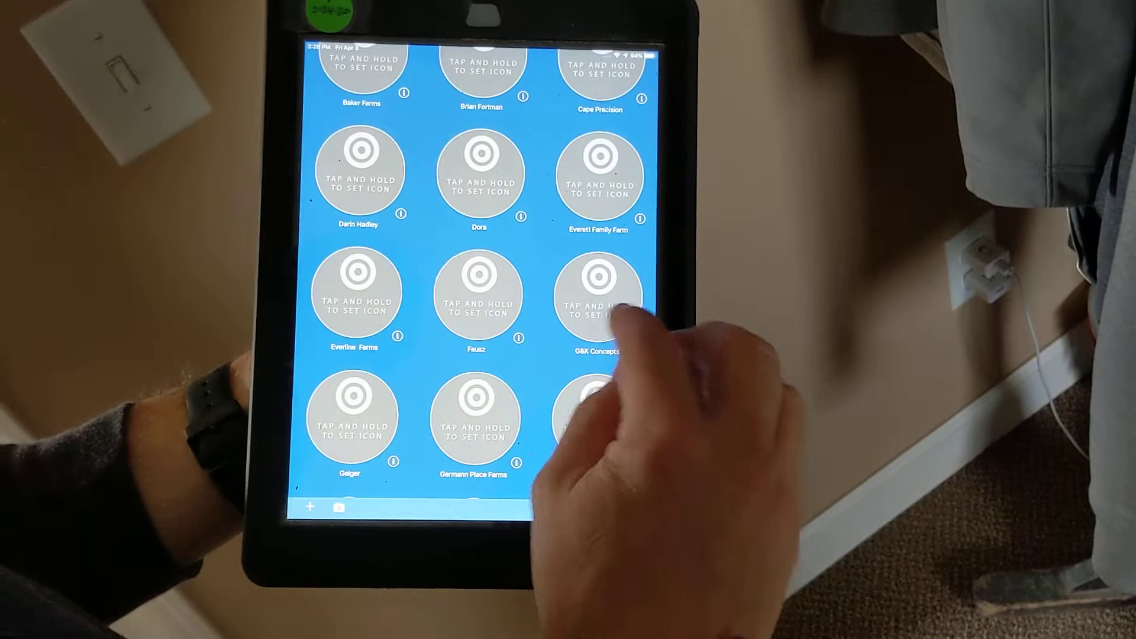
Create a new empty point layer and type 'MAX' as its name
{"action": "left_click", "coordinate": [620, 310]}
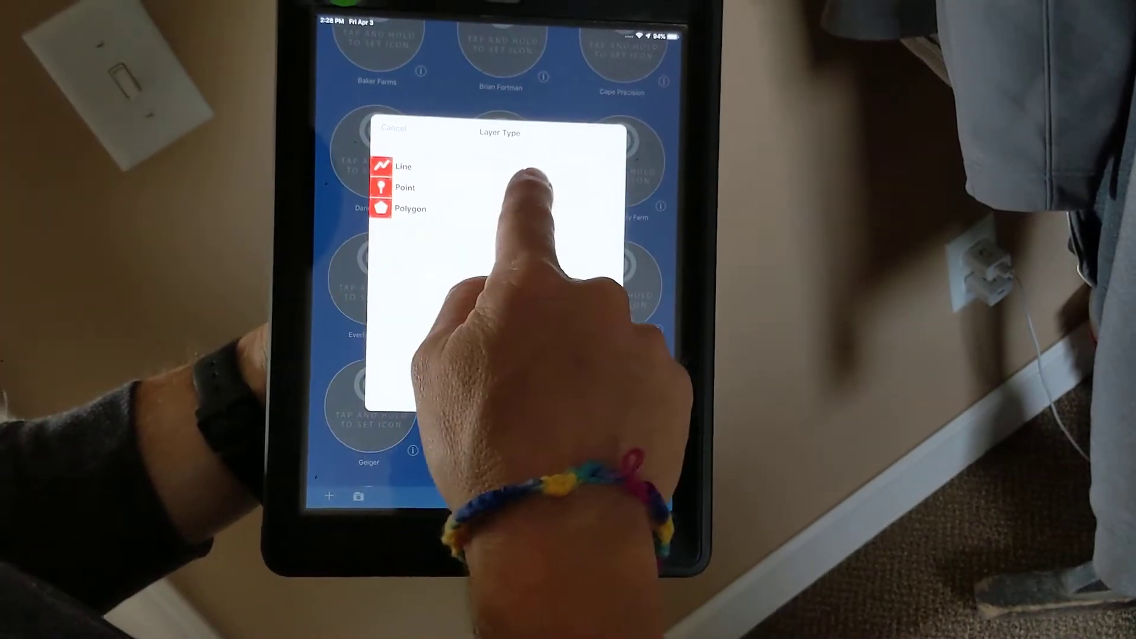
{"action": "left_click", "coordinate": [405, 187]}
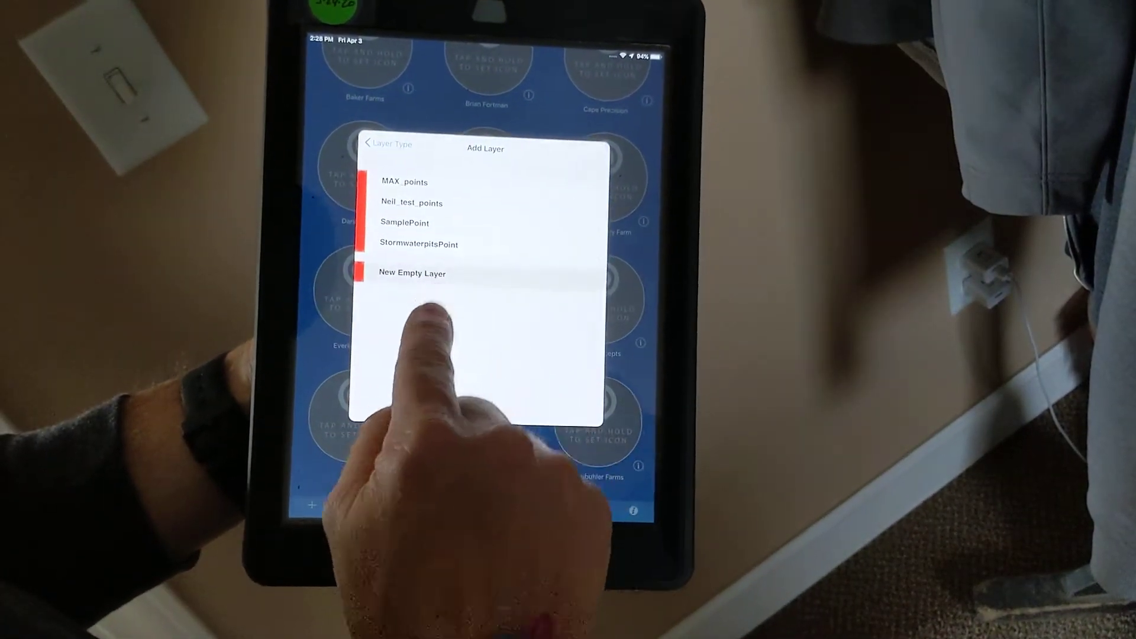
{"action": "left_click", "coordinate": [412, 272]}
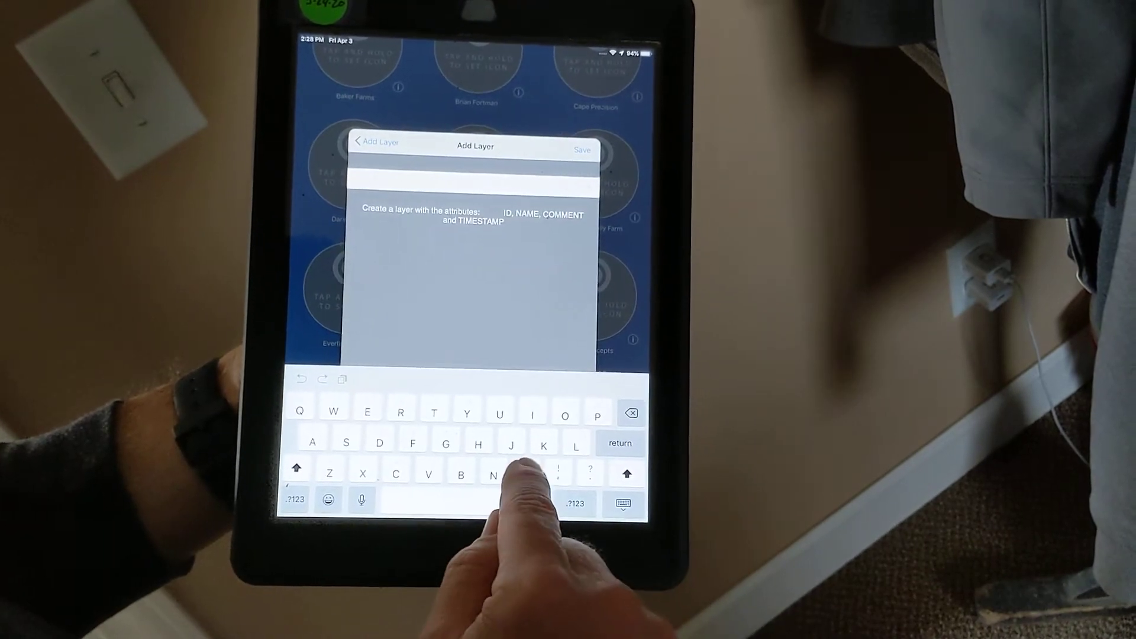
{"action": "type", "text": "MA"}
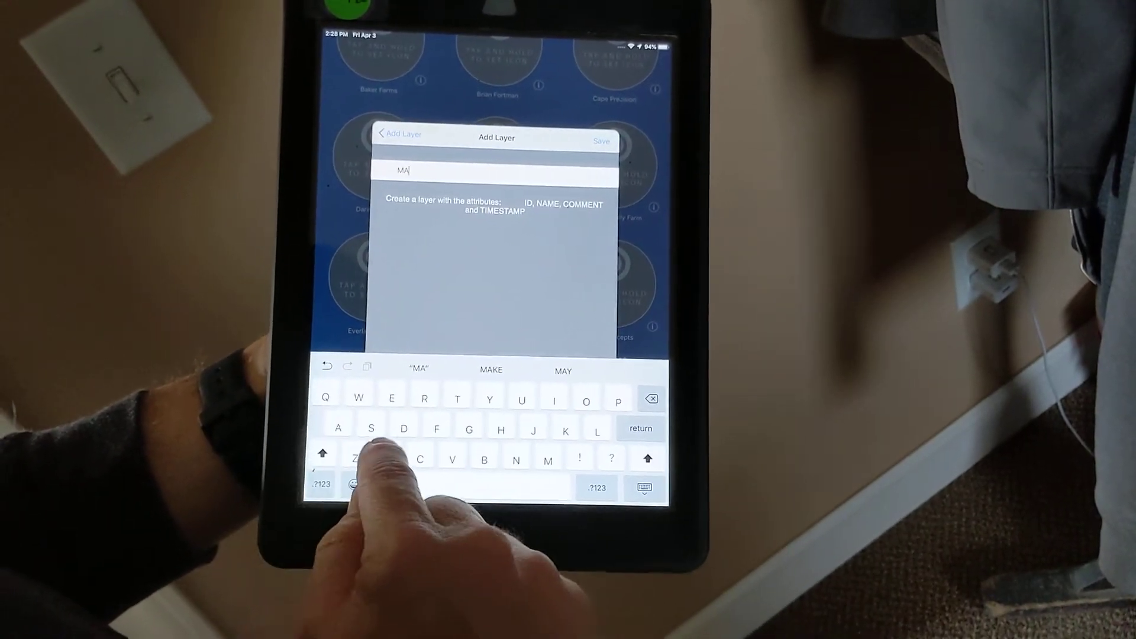
{"action": "type", "text": "X"}
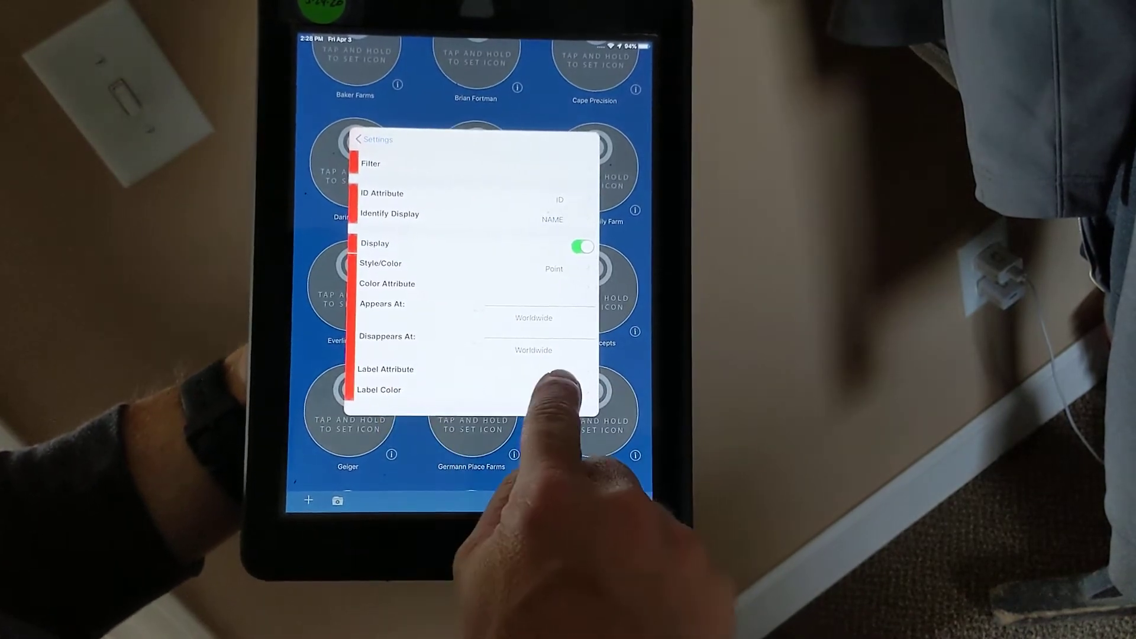
Pick the point layer's label attribute, then select the MAX_At_points row in project settings
{"action": "left_click", "coordinate": [385, 369]}
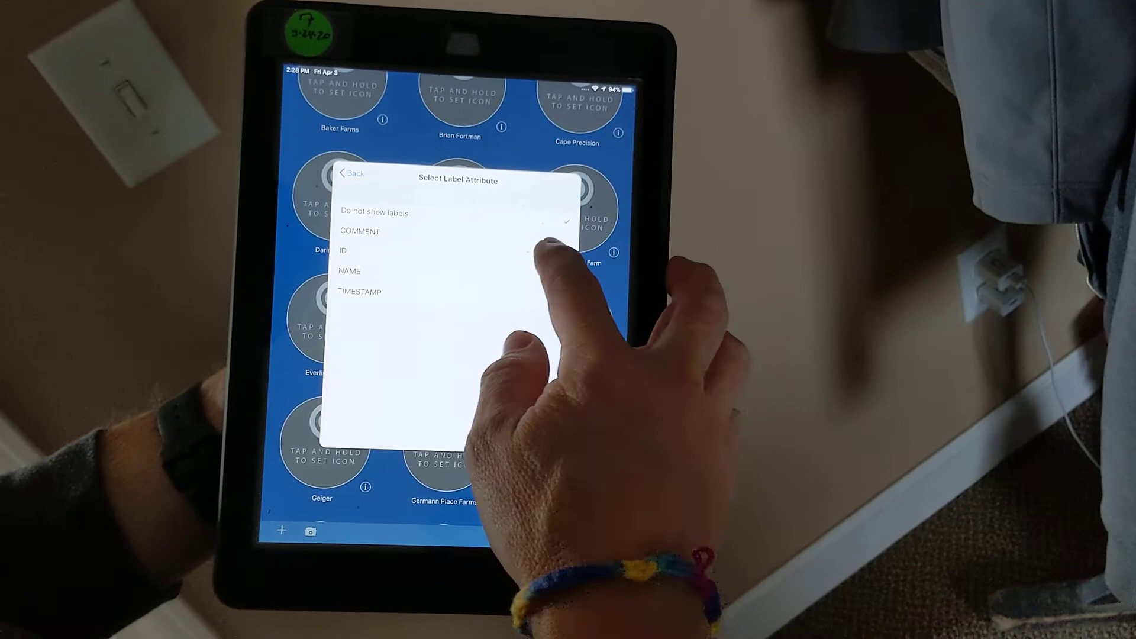
{"action": "left_click", "coordinate": [343, 250]}
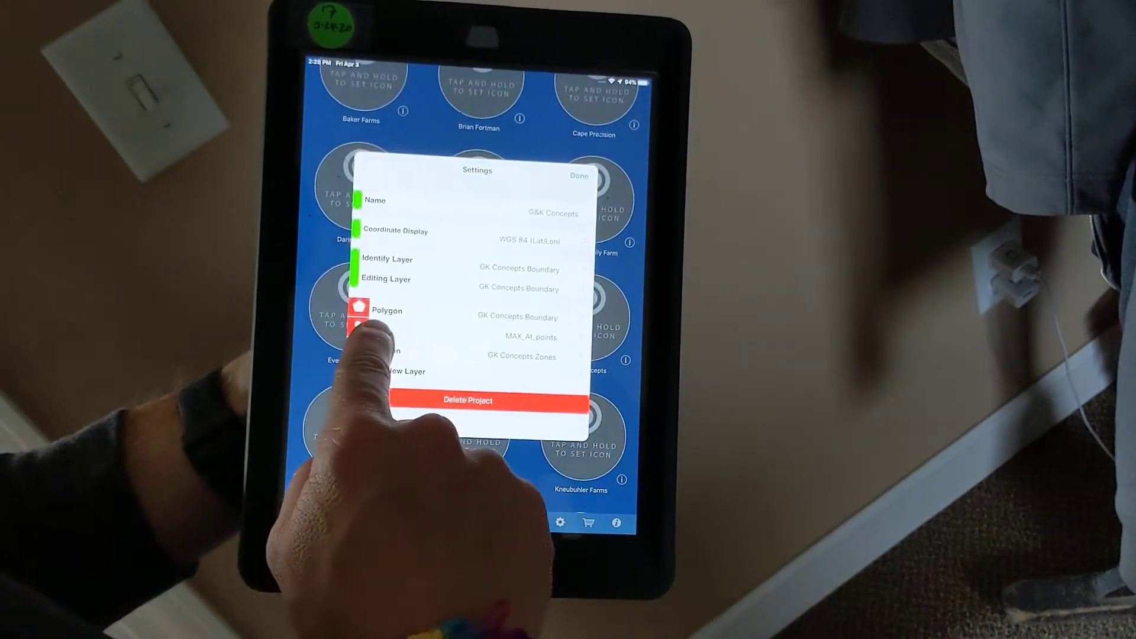
{"action": "left_click", "coordinate": [578, 175]}
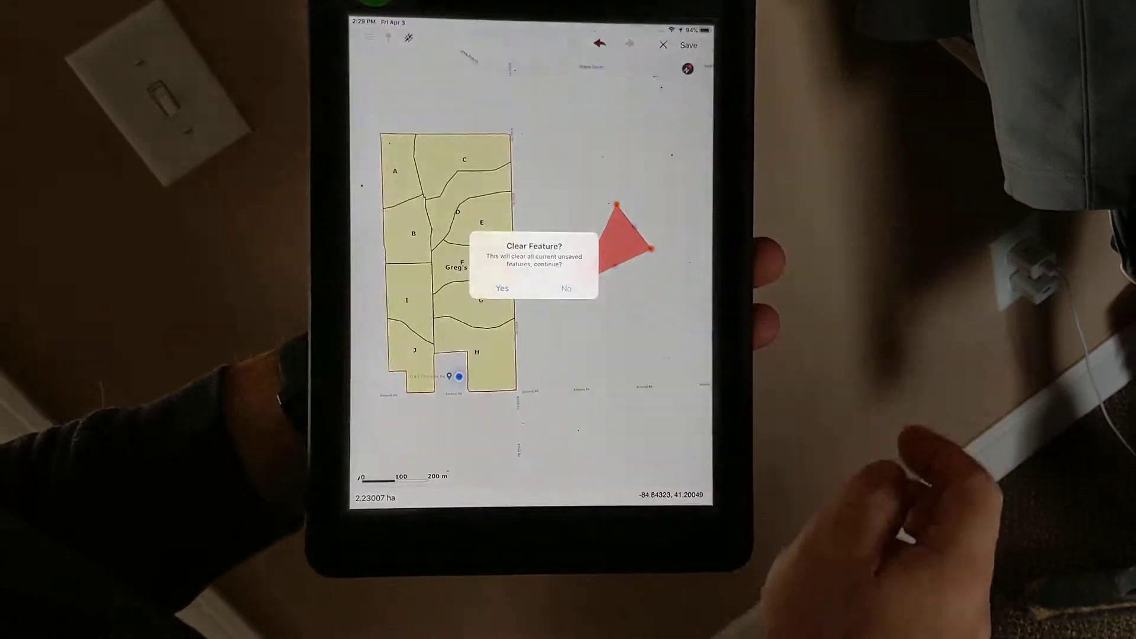
Confirm clearing the unsaved test triangle beside the farm fields
{"action": "left_click", "coordinate": [501, 287]}
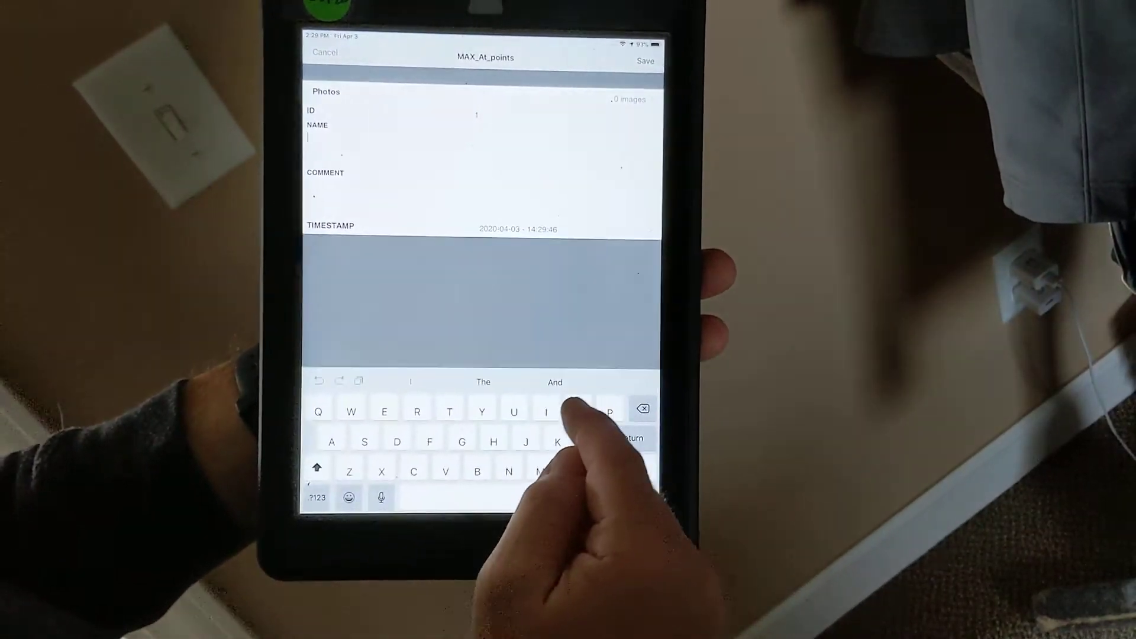
Type 'Nei' into the new point's NAME field
{"action": "type", "text": "Nei"}
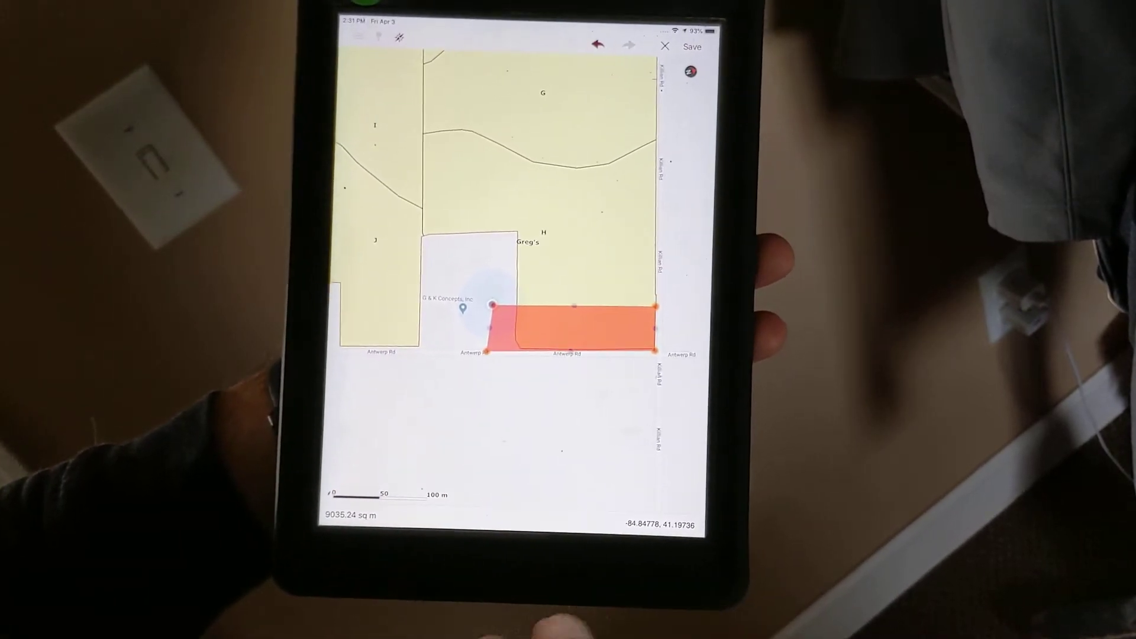
Save the rectangle drawn along Antwerp Rd below field H
{"action": "left_click", "coordinate": [693, 46]}
{"action": "type", "text": "No longer i"}
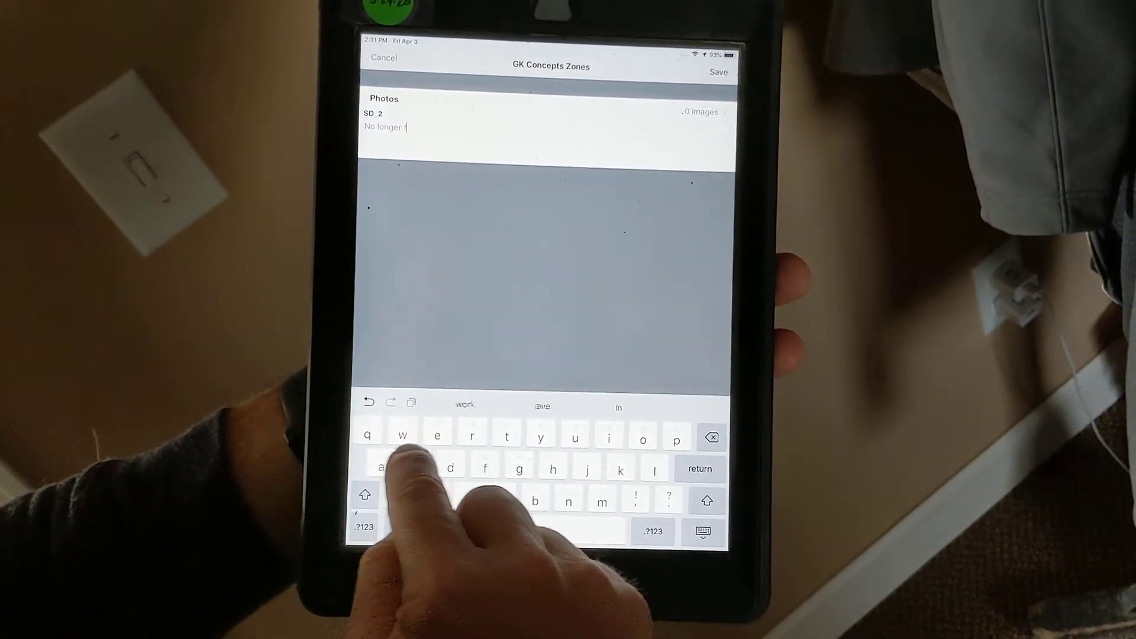
Finish the zone's SD_2 description by typing 'armer' after 'No longer f'
{"action": "type", "text": "armer"}
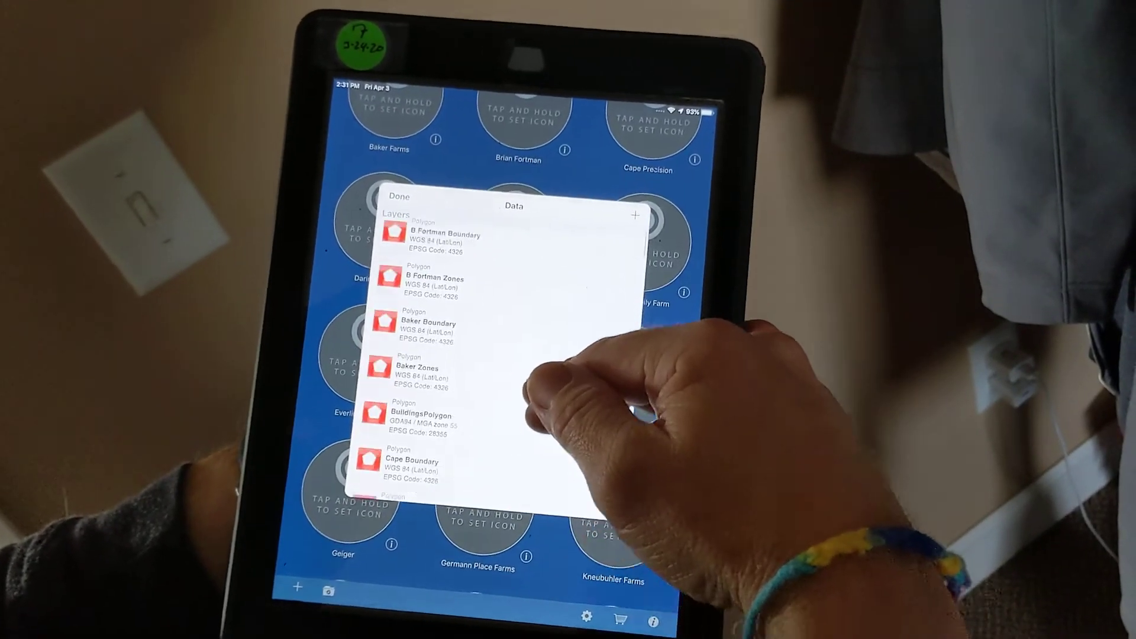
Export the MAX_At_points layer from the Data list to Dropbox
{"action": "scroll", "scroll_direction": "down", "scroll_amount": 3}
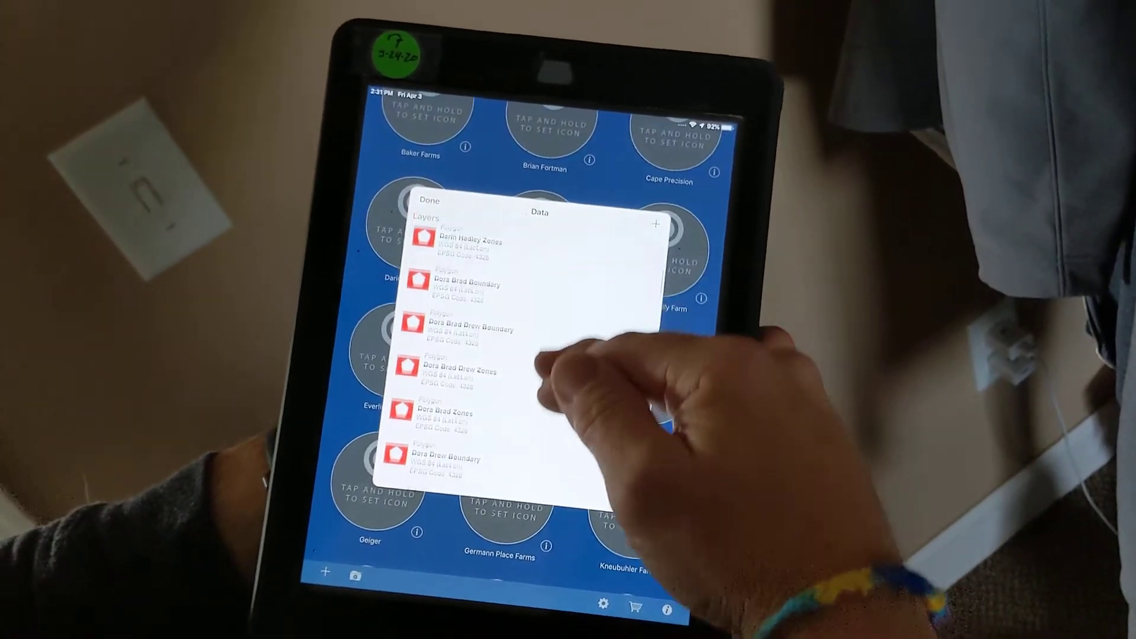
{"action": "scroll", "scroll_direction": "down", "scroll_amount": 3}
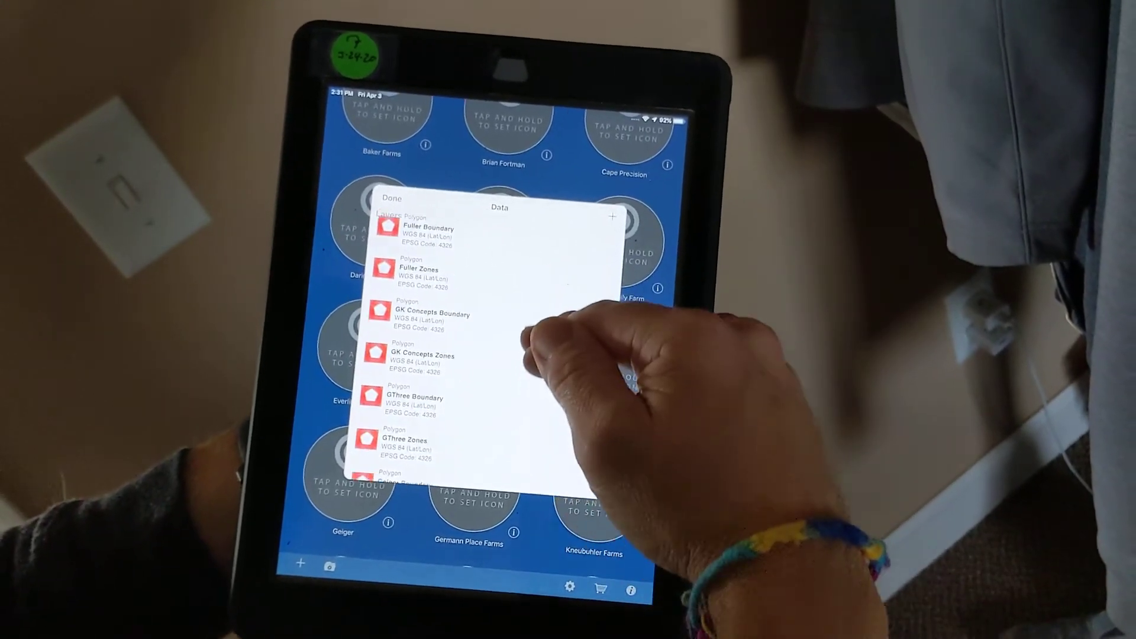
{"action": "scroll", "scroll_direction": "down", "scroll_amount": 3}
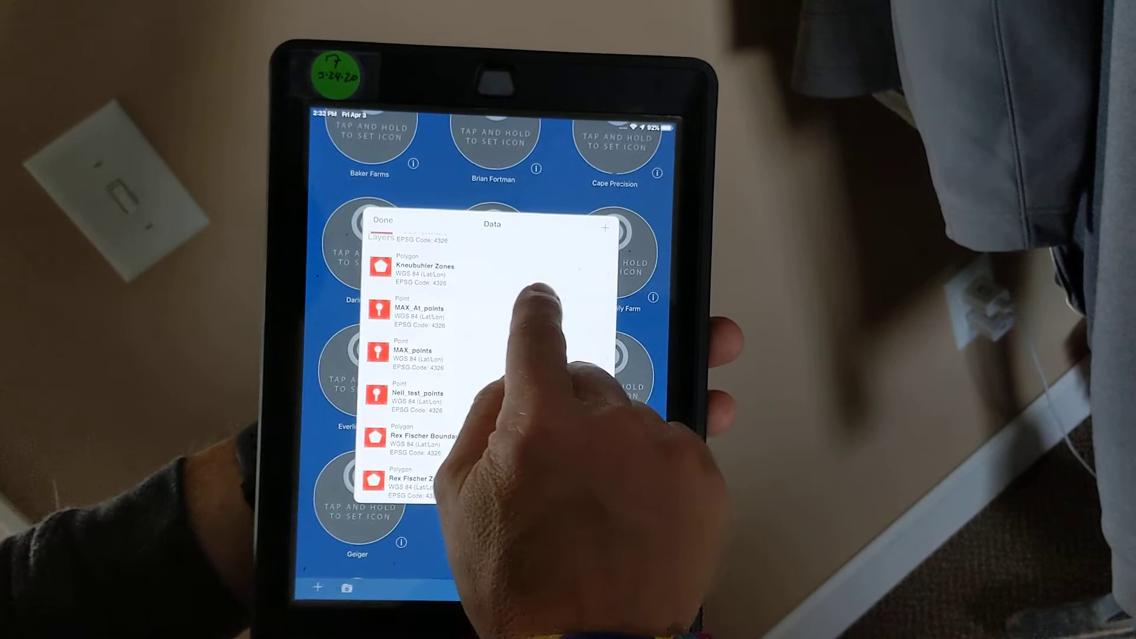
{"action": "left_click", "coordinate": [419, 312]}
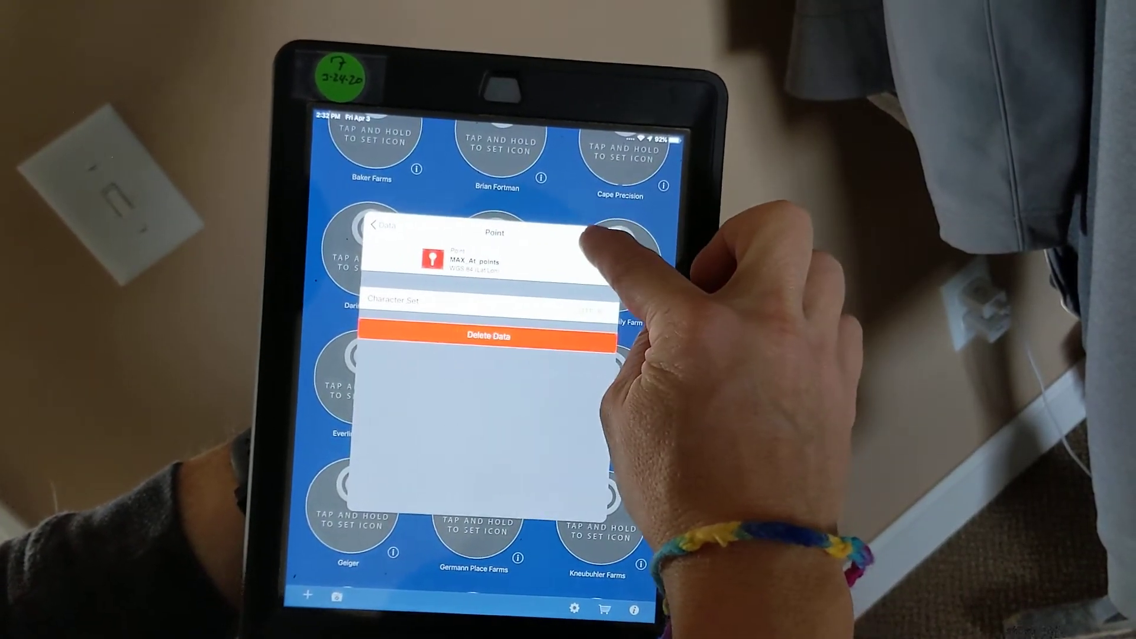
{"action": "left_click", "coordinate": [598, 225]}
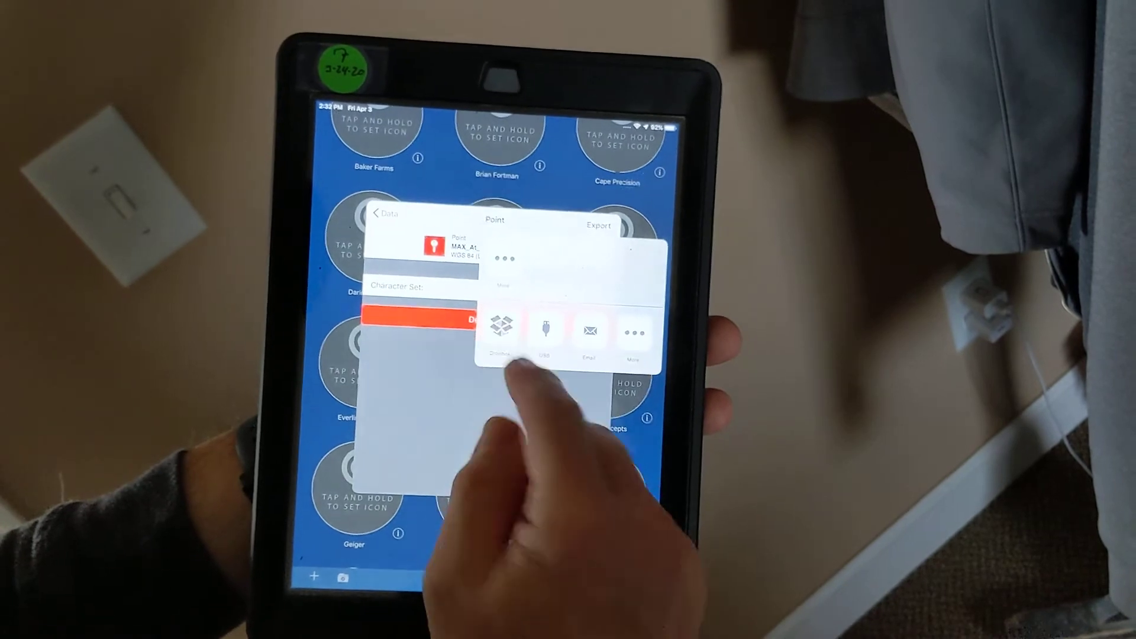
{"action": "left_click", "coordinate": [500, 330]}
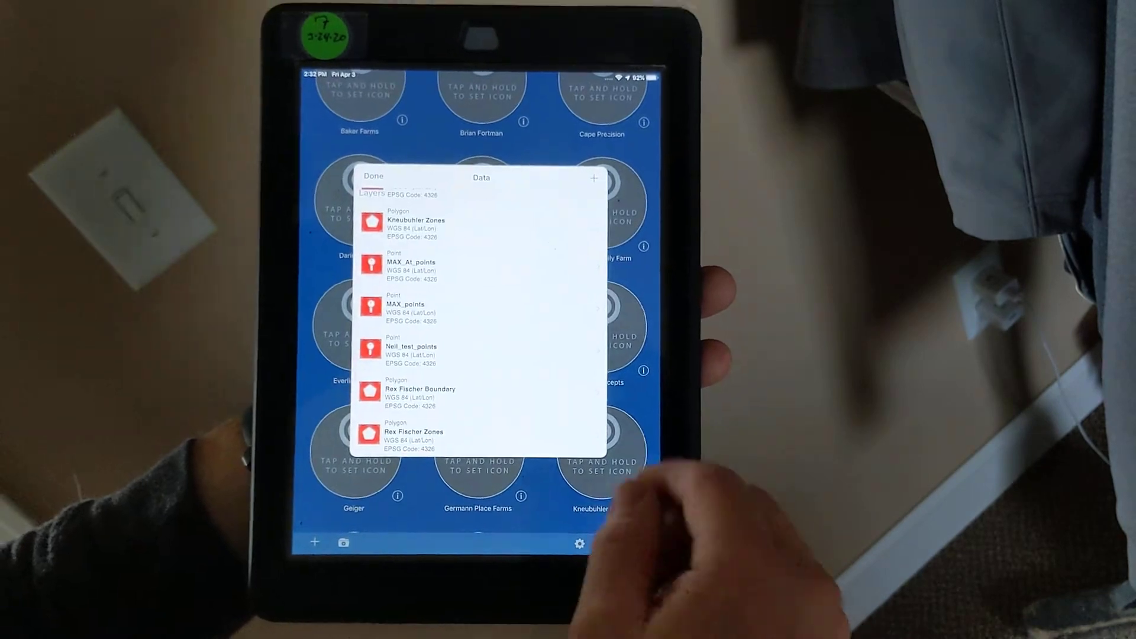
Export the GK Concepts Zones layer from the Data list to Dropbox
{"action": "scroll", "scroll_direction": "down", "scroll_amount": 3}
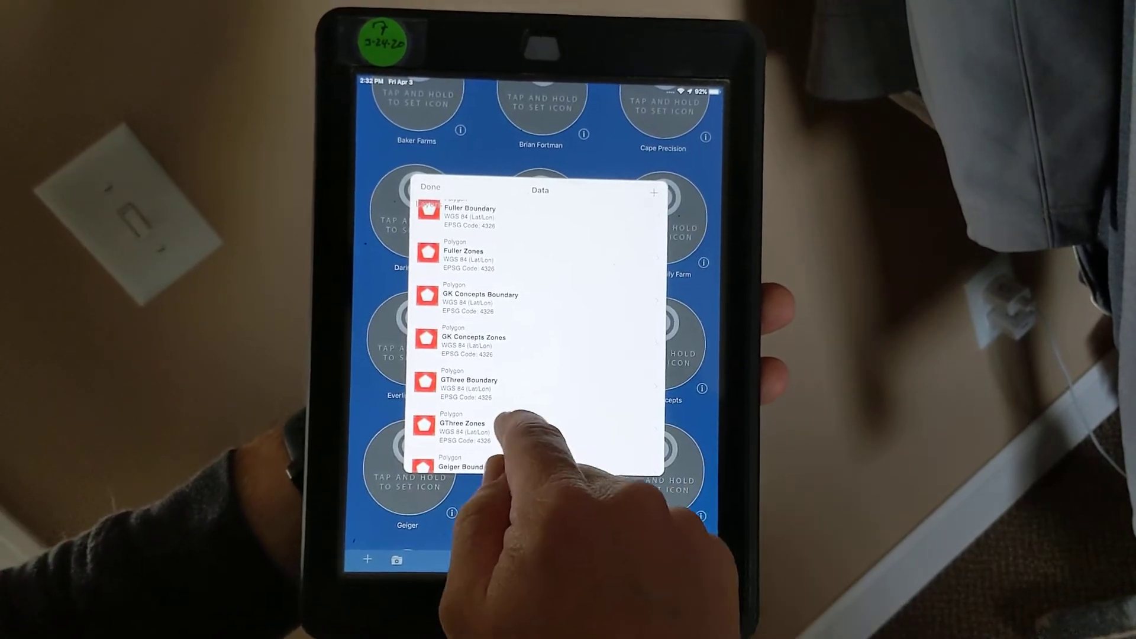
{"action": "left_click", "coordinate": [473, 337]}
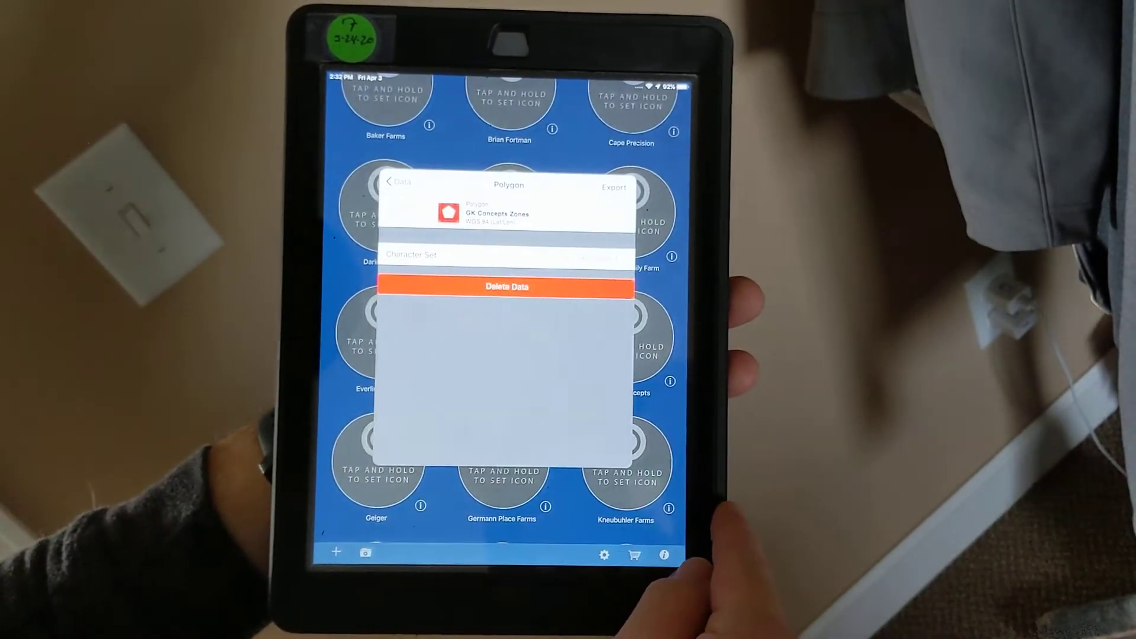
{"action": "left_click", "coordinate": [613, 187]}
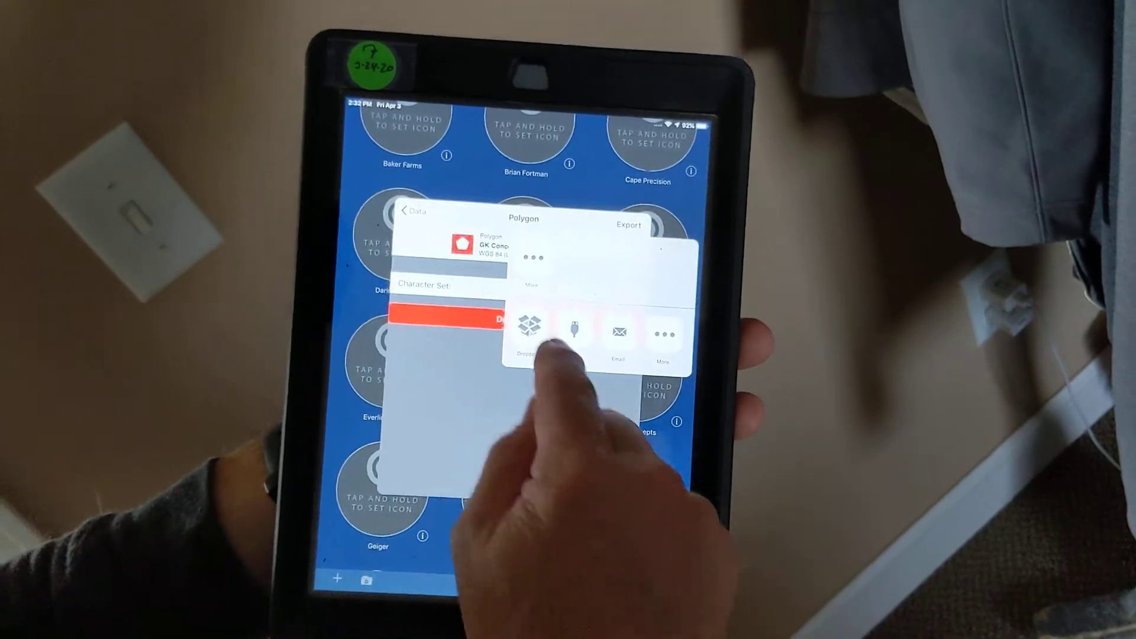
{"action": "left_click", "coordinate": [525, 332]}
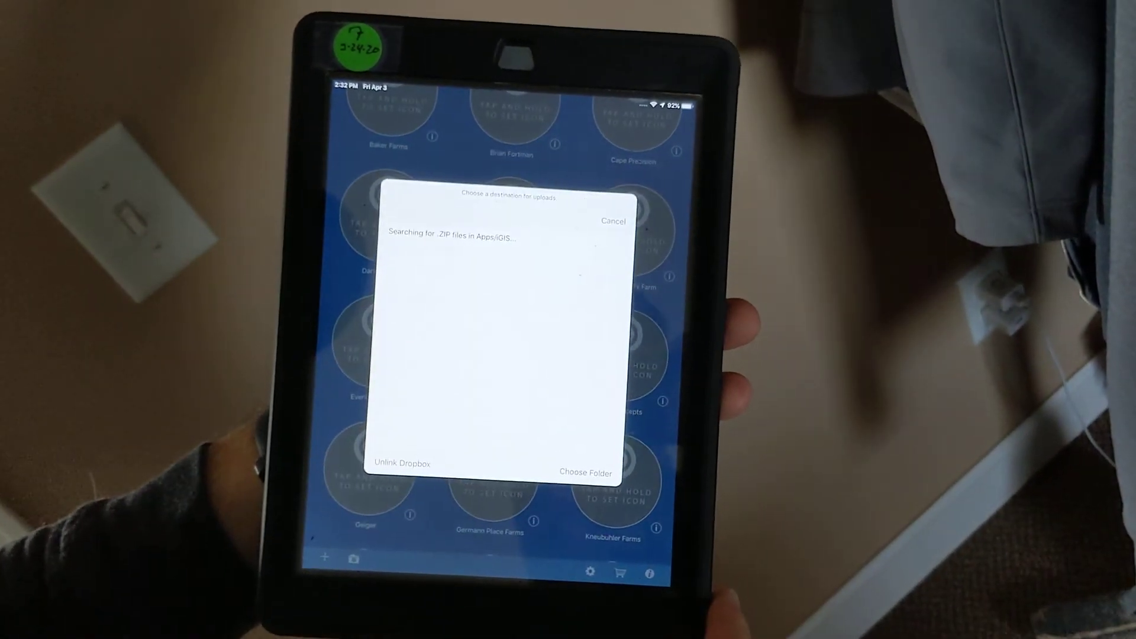